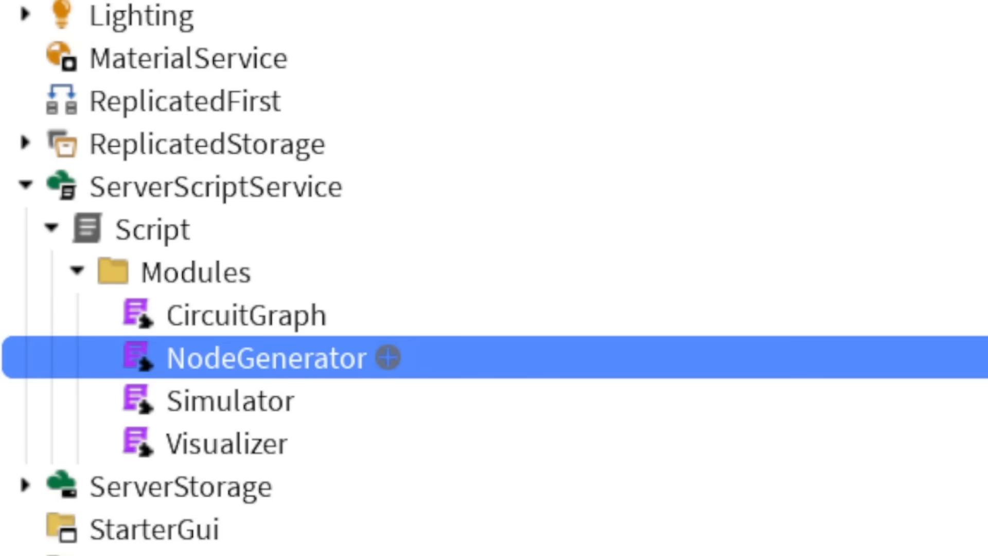
# Select the NodeGenerator module under ServerScriptService > Script > Modules in the Explorer.
pyautogui.click(229, 402)
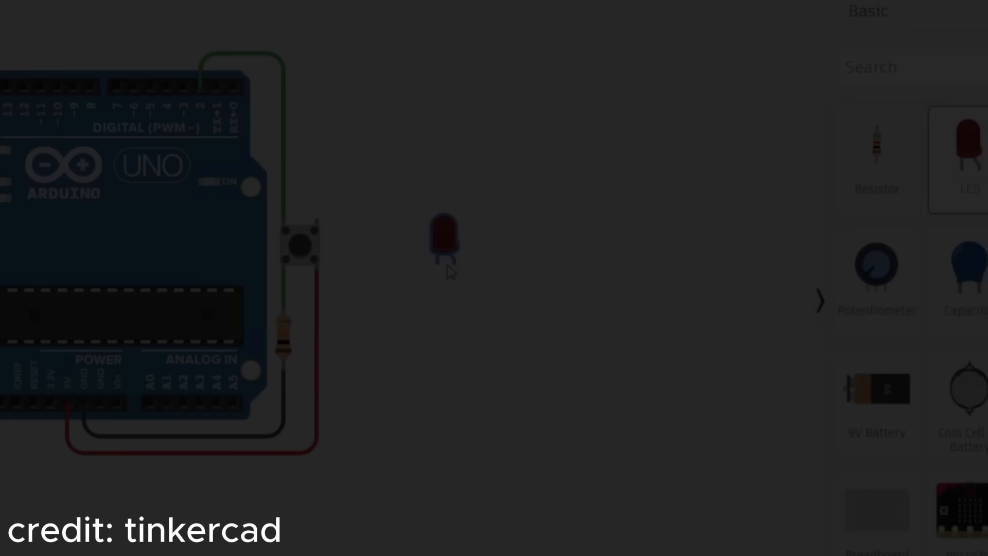
# Search the Tinkercad component library for 'bread' to list Breadboard and Breadboard Mini.
pyautogui.write('bre')
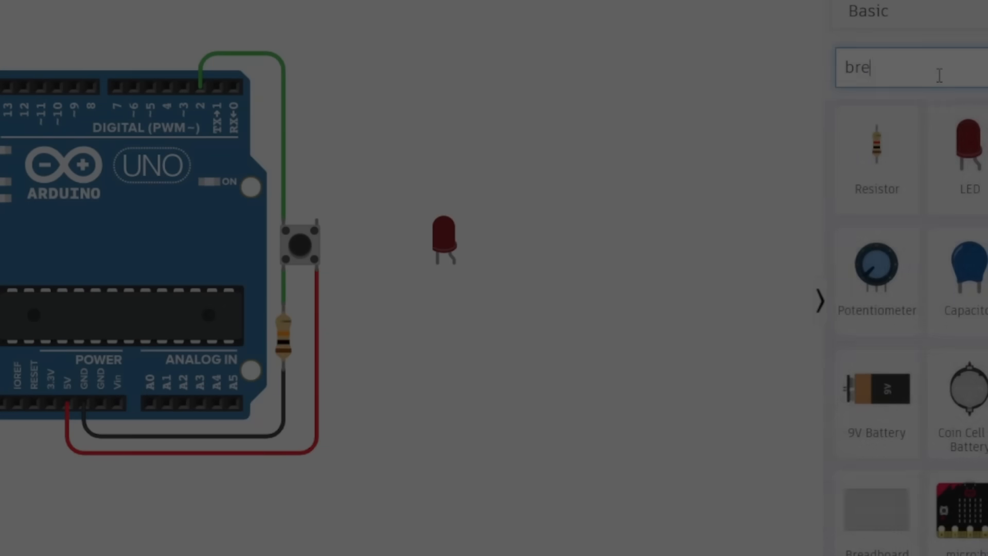
pyautogui.write('ad')
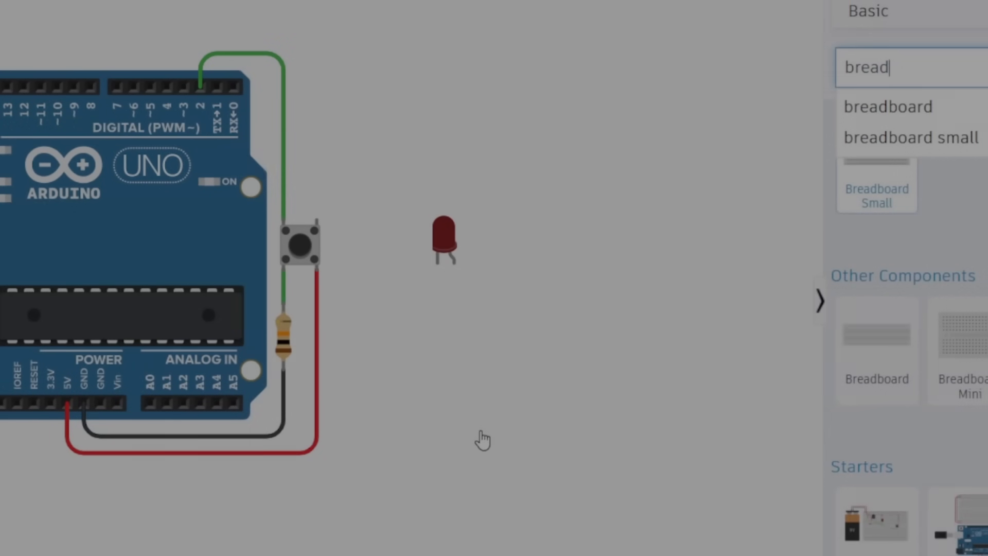
pyautogui.click(887, 106)
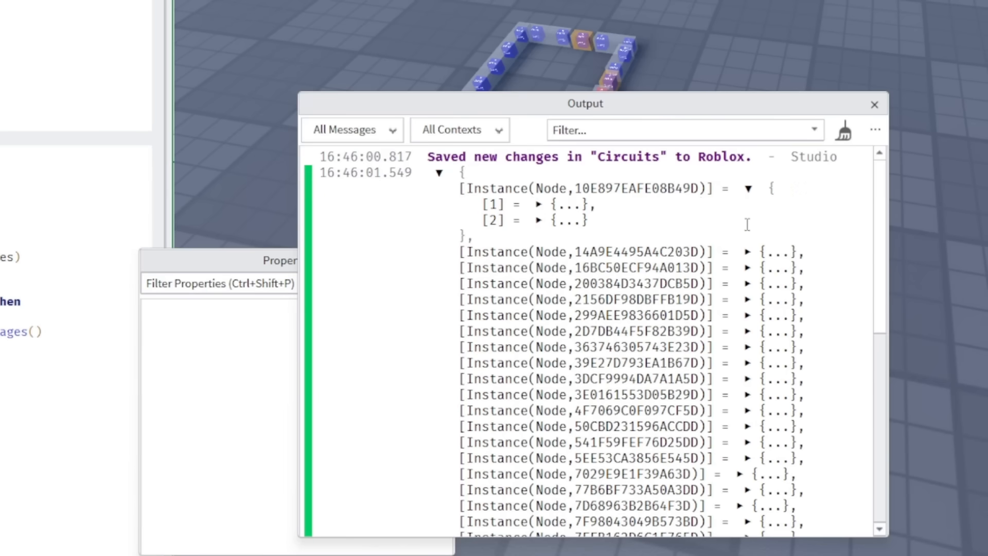
# Expand node 10E897EAFE08B49D's neighbour entries (R = 0, node) and node 14A9E4495A4C203D's entry.
pyautogui.click(538, 203)
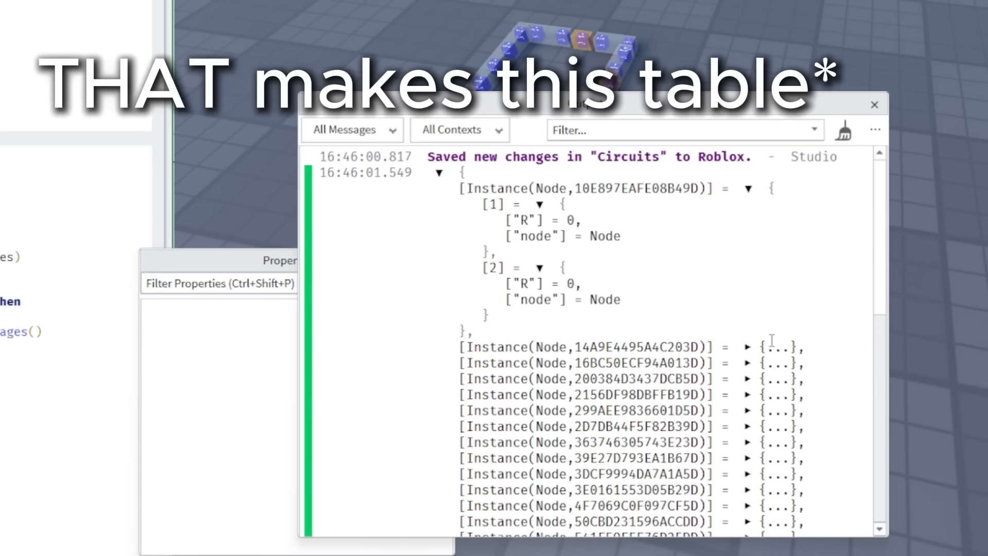
pyautogui.click(748, 346)
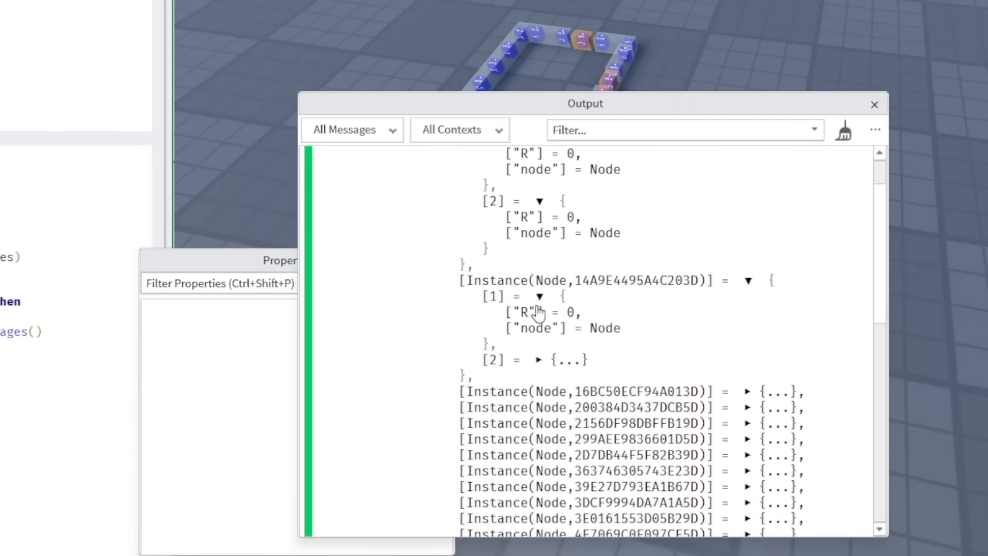